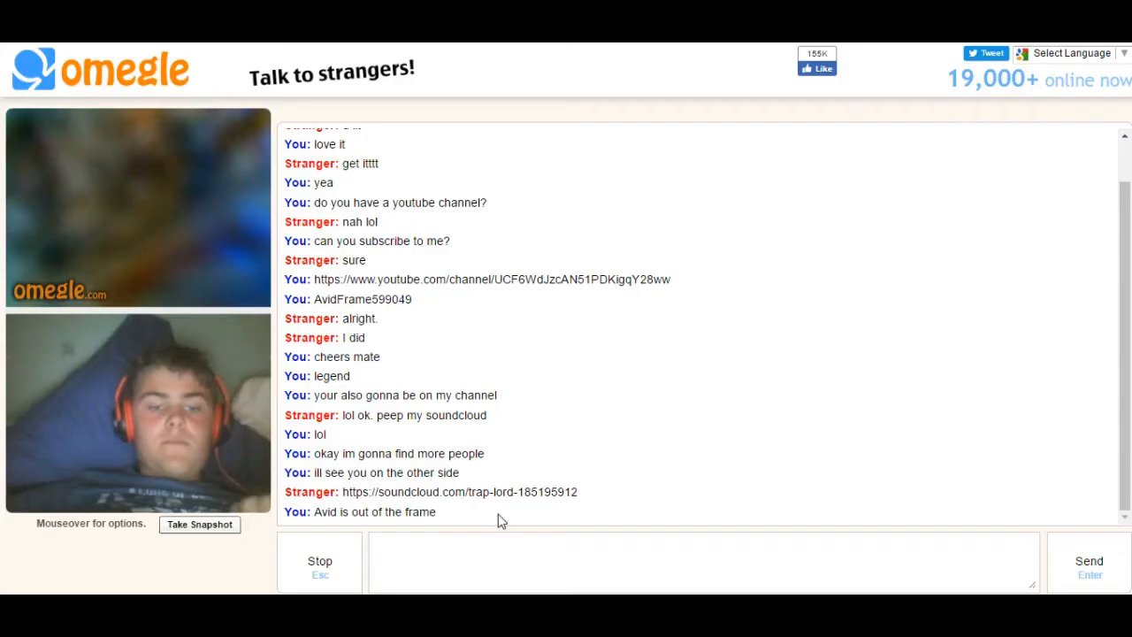
Start a new chat to connect with another random stranger after the disconnect.
{"action": "left_click", "coordinate": [319, 562]}
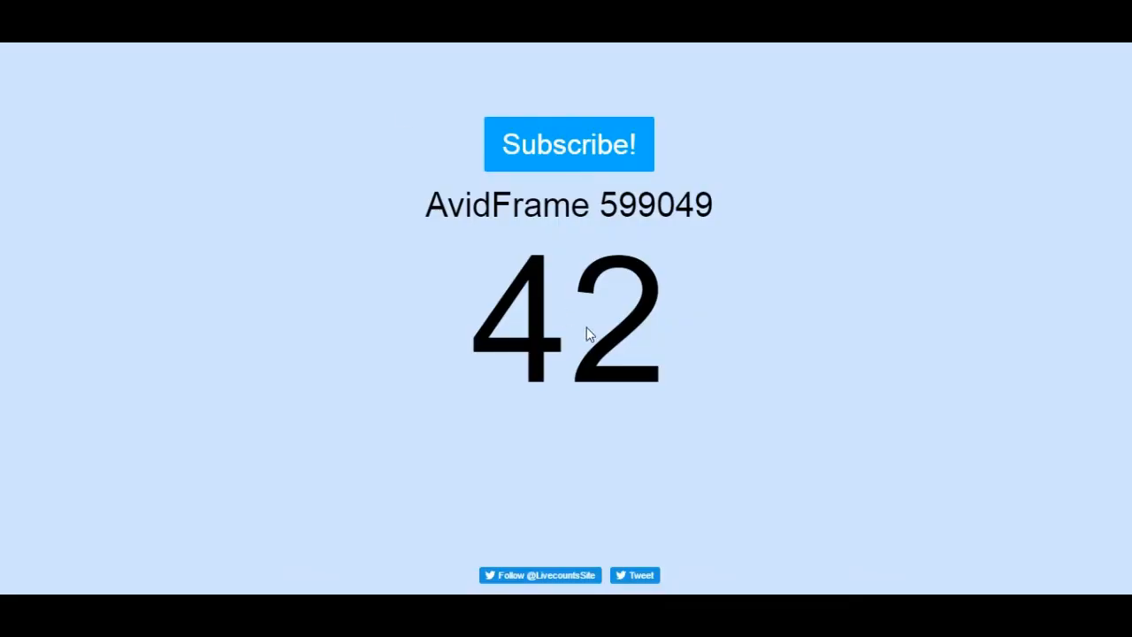
{"action": "mouse_move", "coordinate": [758, 280]}
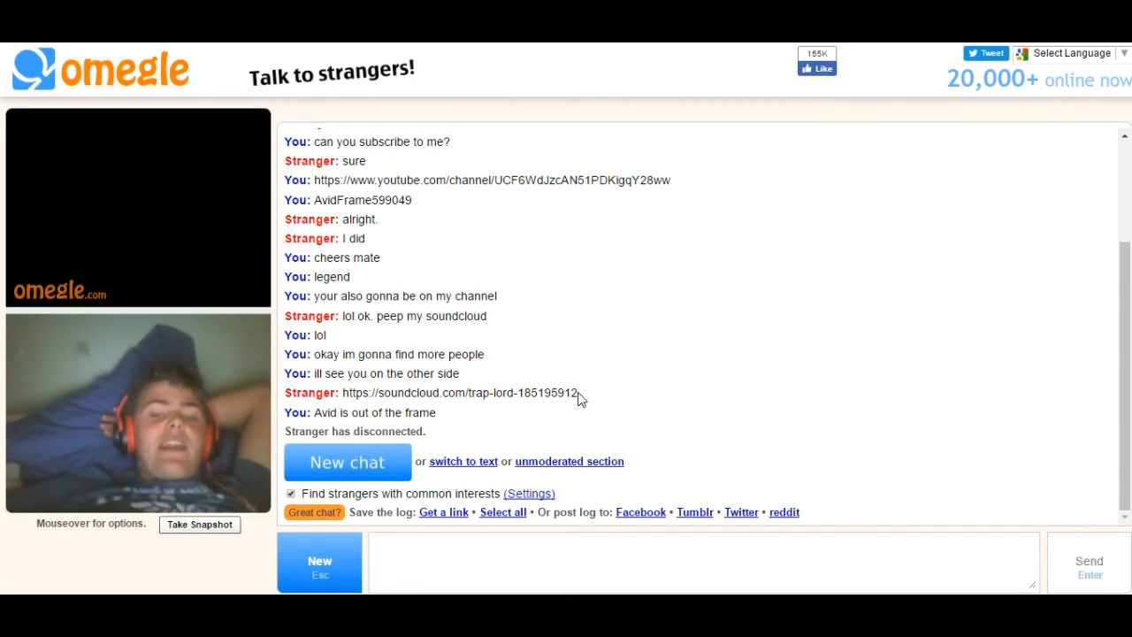
{"action": "left_click_drag", "start_coordinate": [390, 393], "coordinate": [575, 393]}
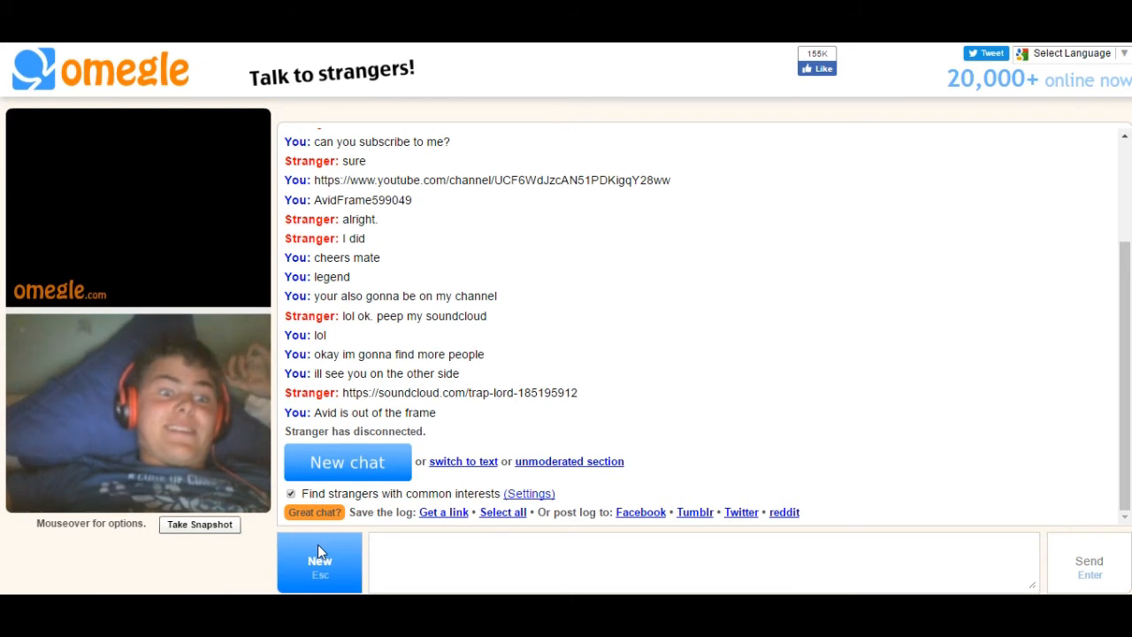
{"action": "left_click", "coordinate": [347, 462]}
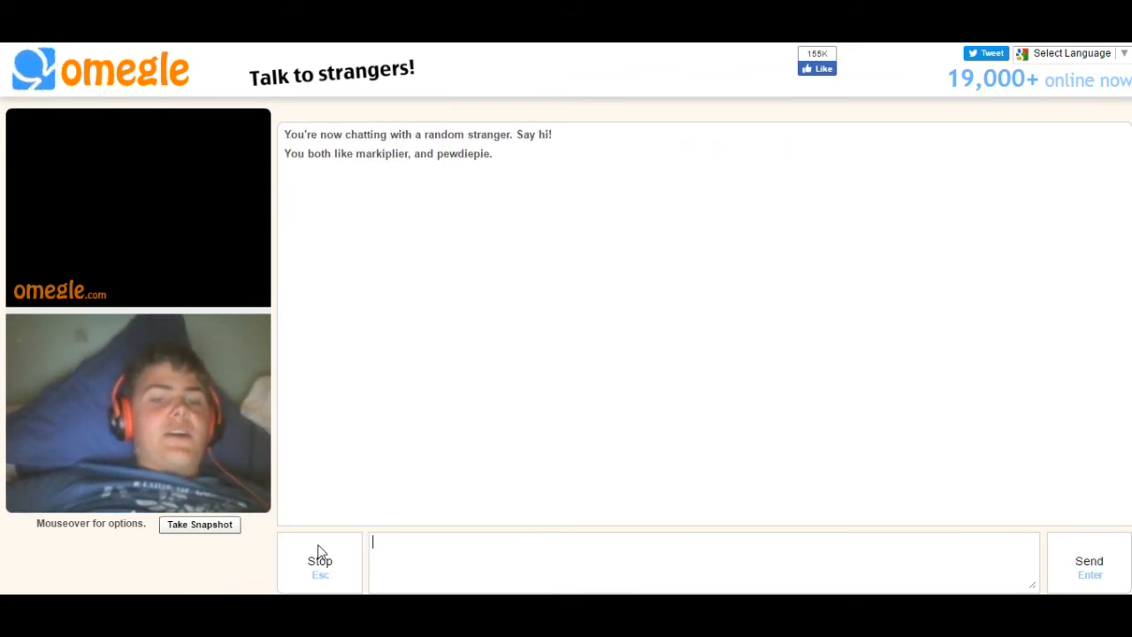
{"action": "left_click", "coordinate": [319, 562]}
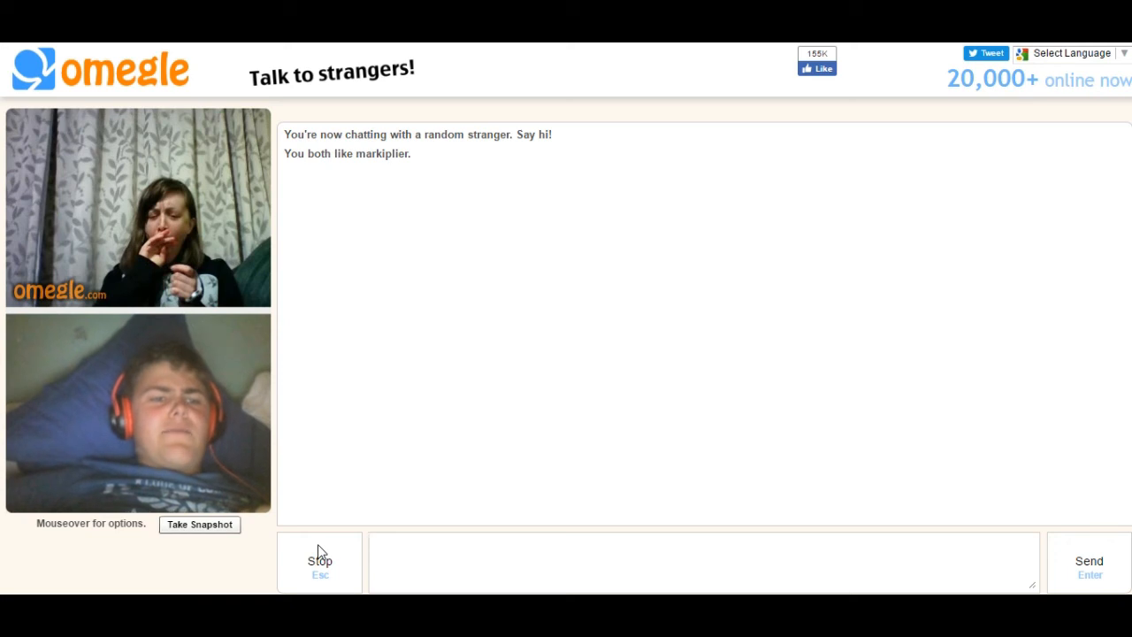
{"action": "left_click", "coordinate": [704, 561]}
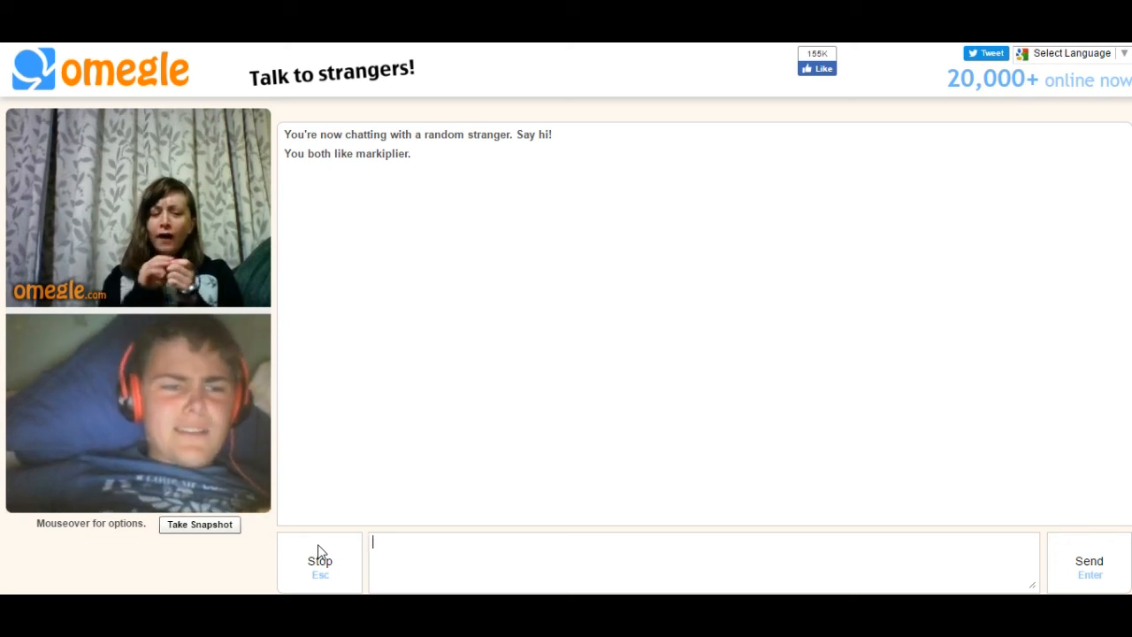